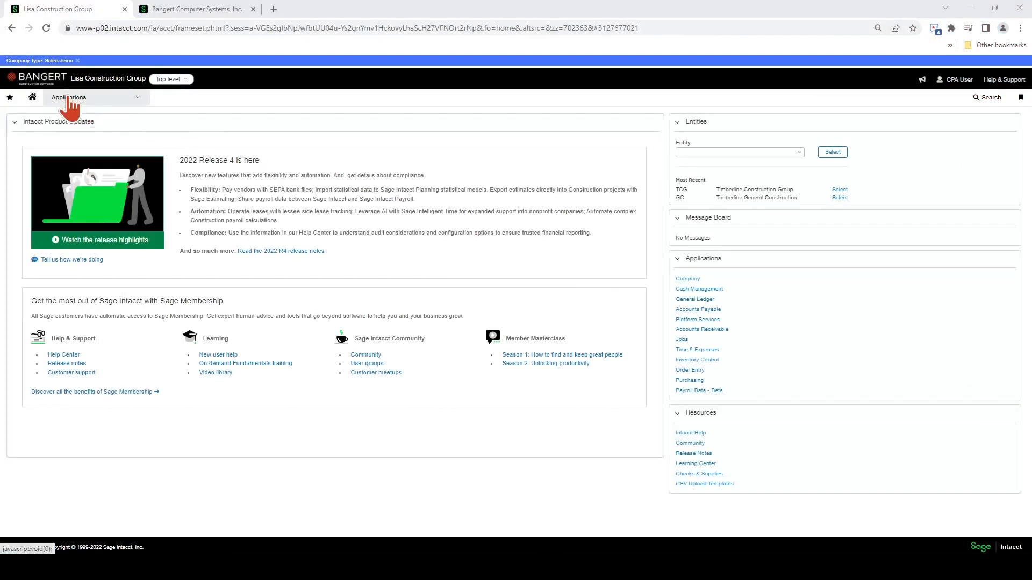
From the applications menu, go to the Jobs setup section with its cost code options
click(69, 96)
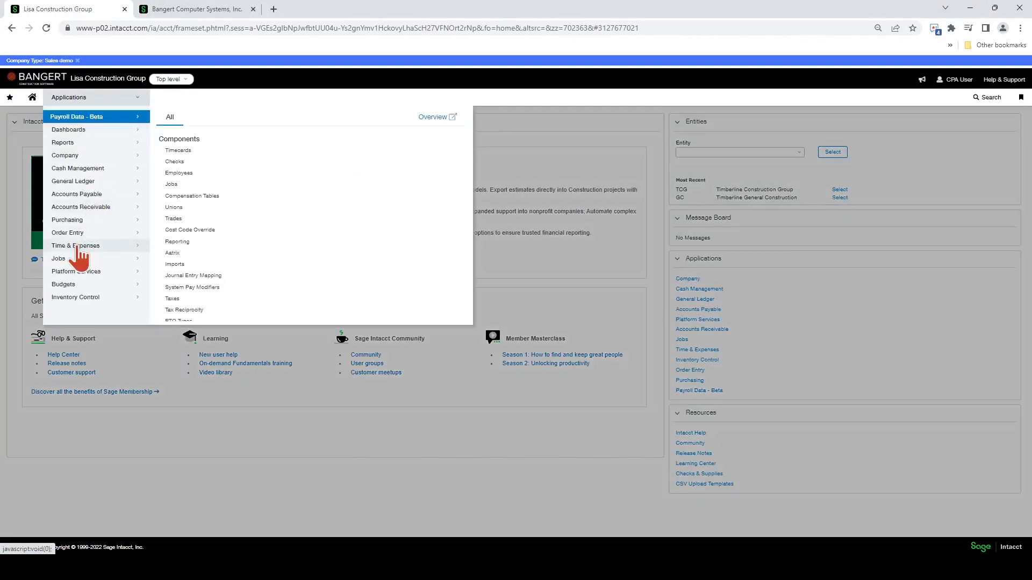
mouse_move(59, 258)
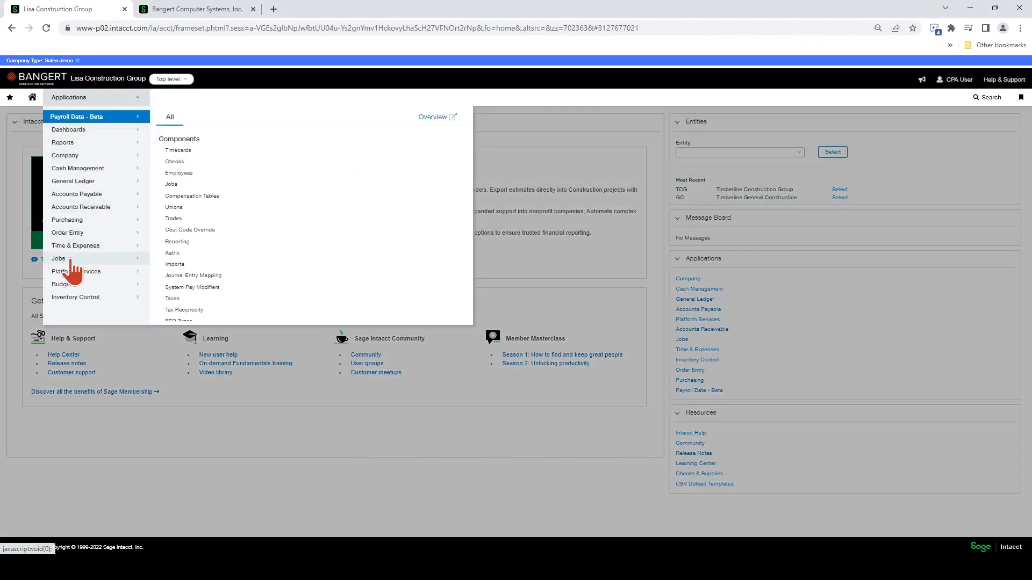
click(58, 258)
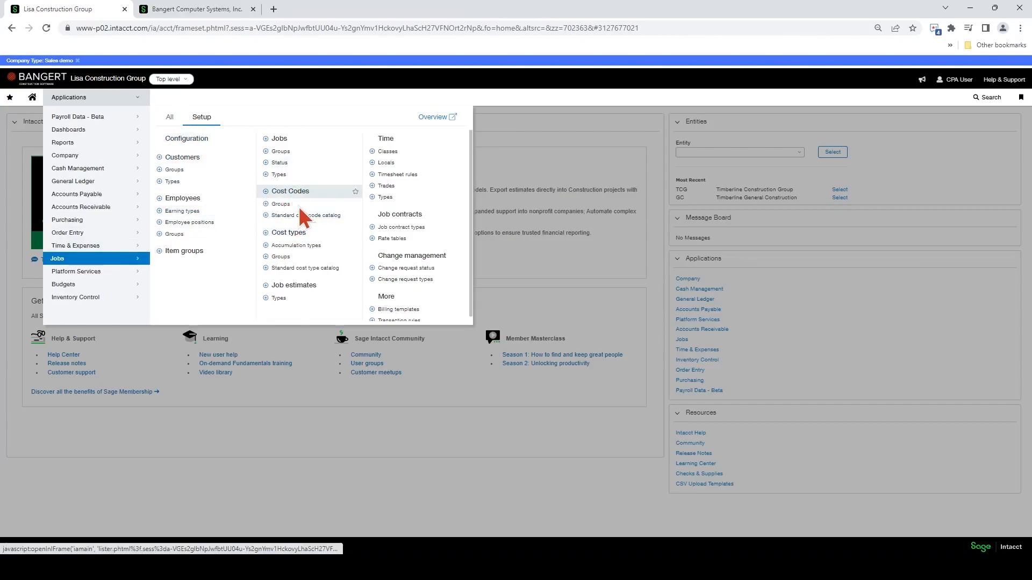
mouse_move(304, 215)
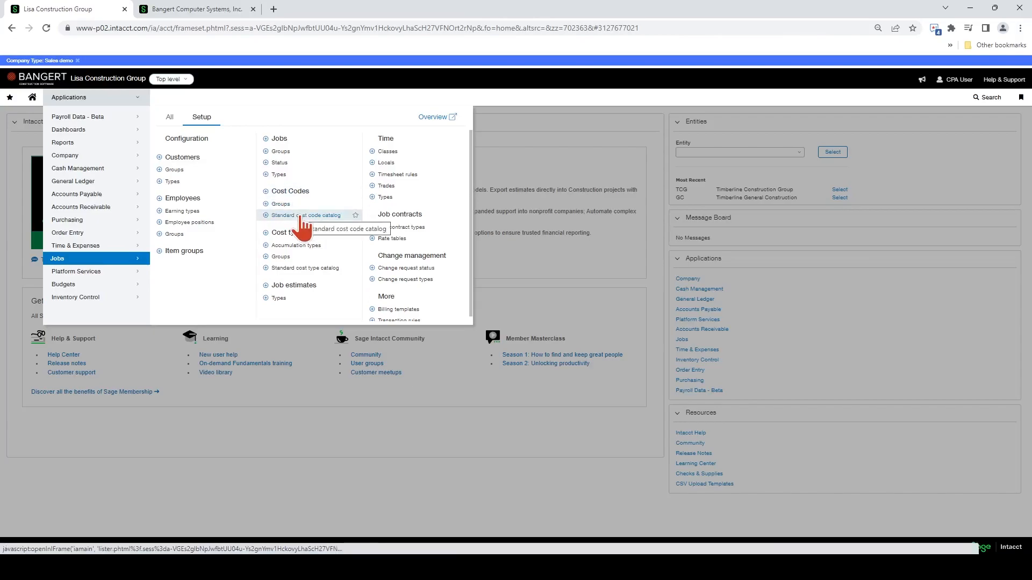
In the Standard Cost Code Catalog, scroll to the D30.10.04 Masonry (Div 4) cost code
click(304, 215)
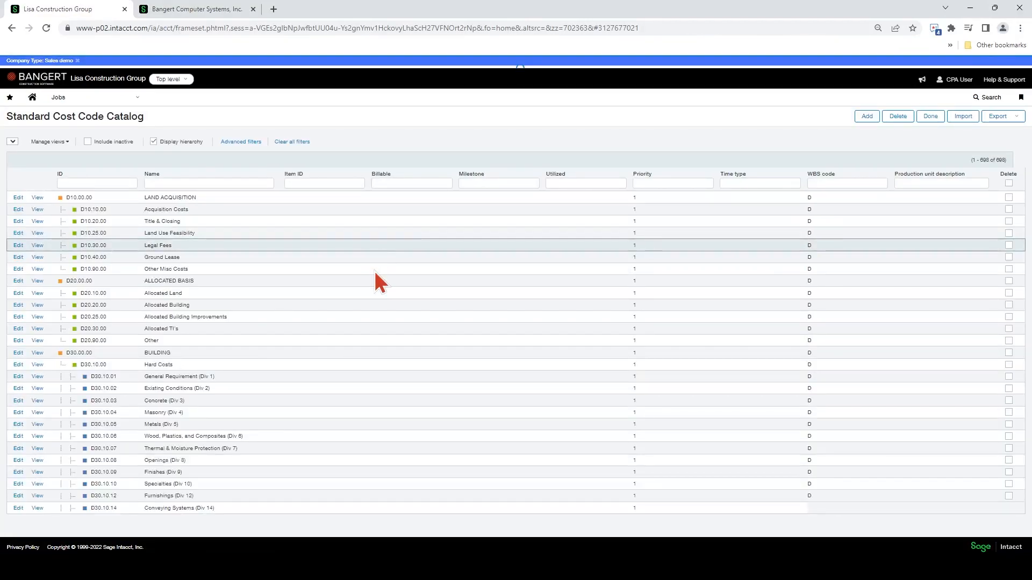
mouse_move(299, 326)
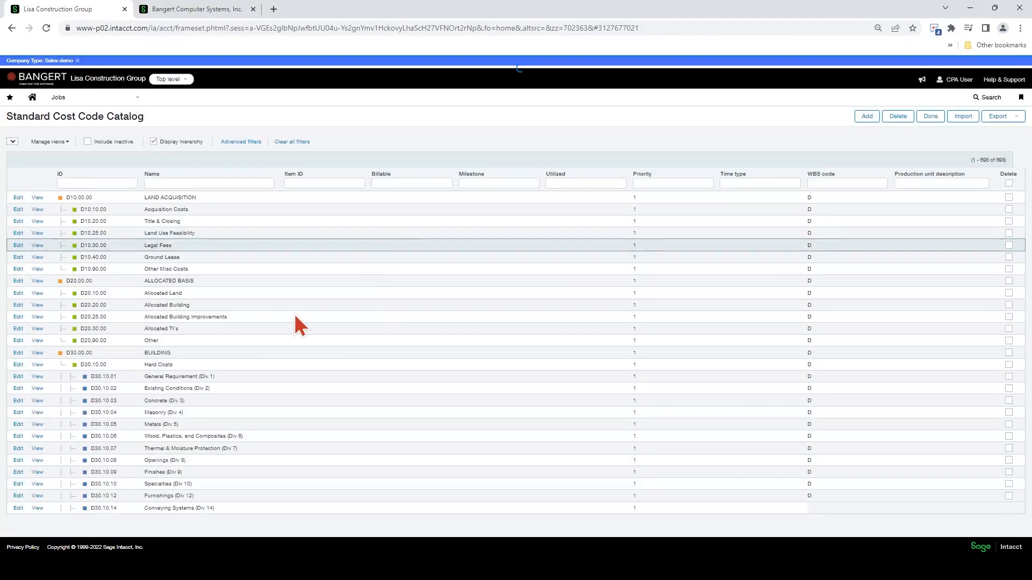
scroll(down, 3)
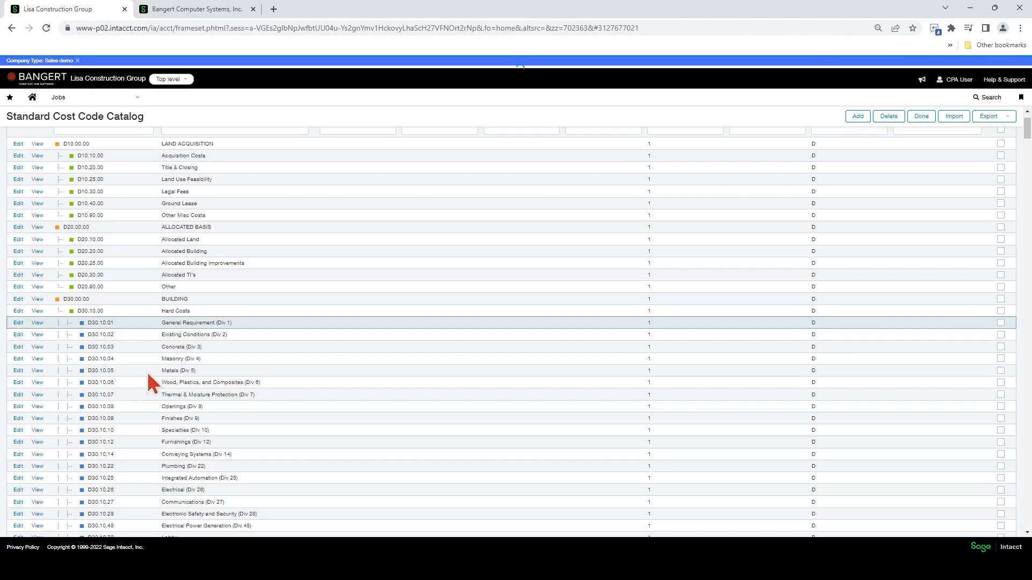
scroll(down, 3)
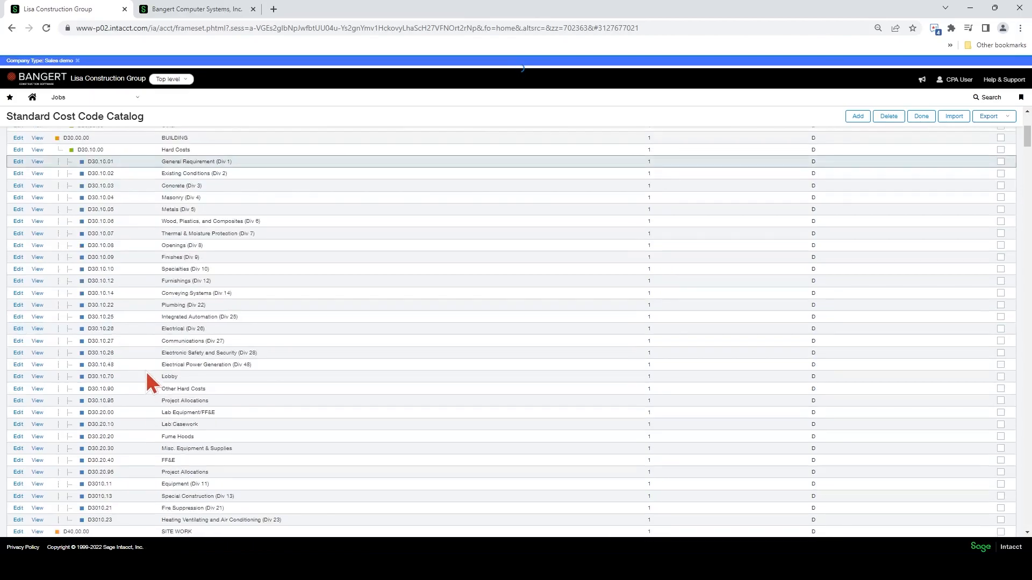
scroll(up, 3)
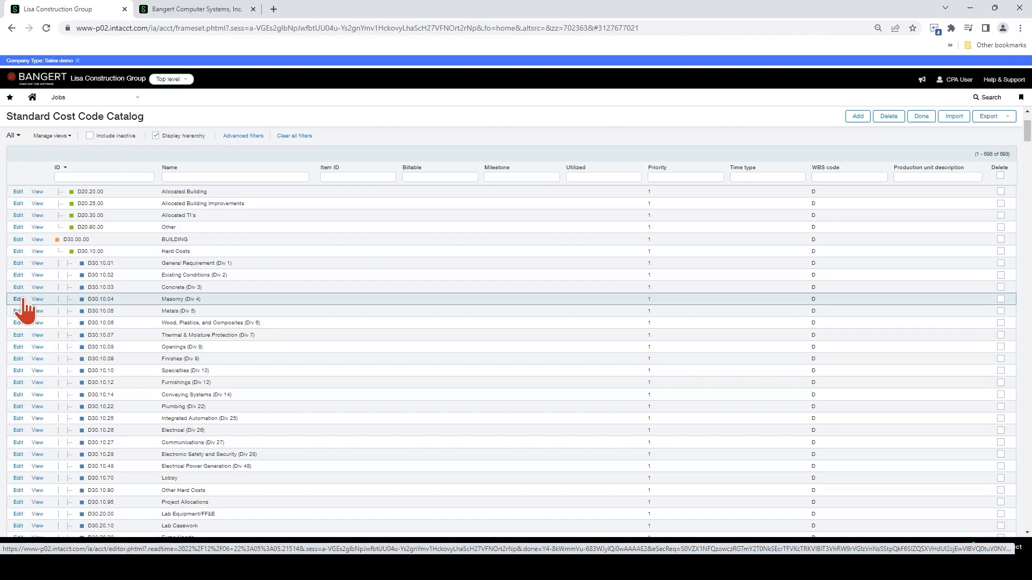
Edit the D30.10.04 Masonry (Div 4) row and review its Standard Cost Code Information form
click(17, 299)
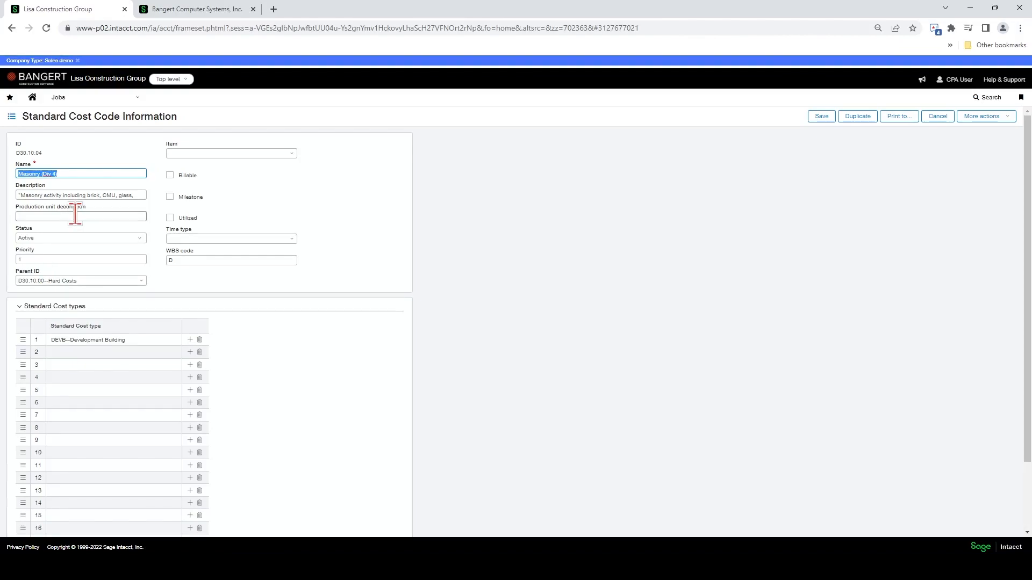
mouse_move(66, 161)
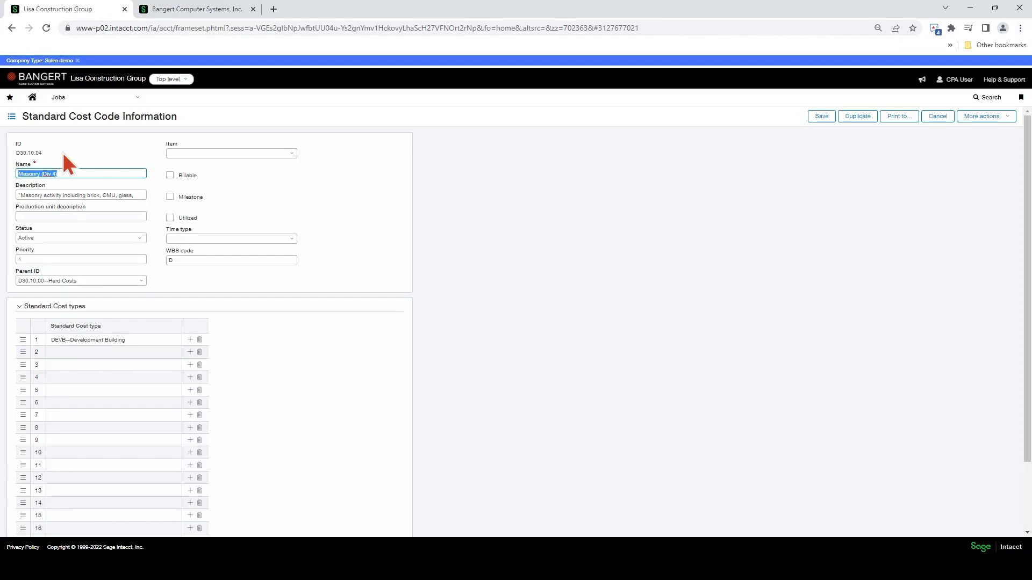
mouse_move(112, 177)
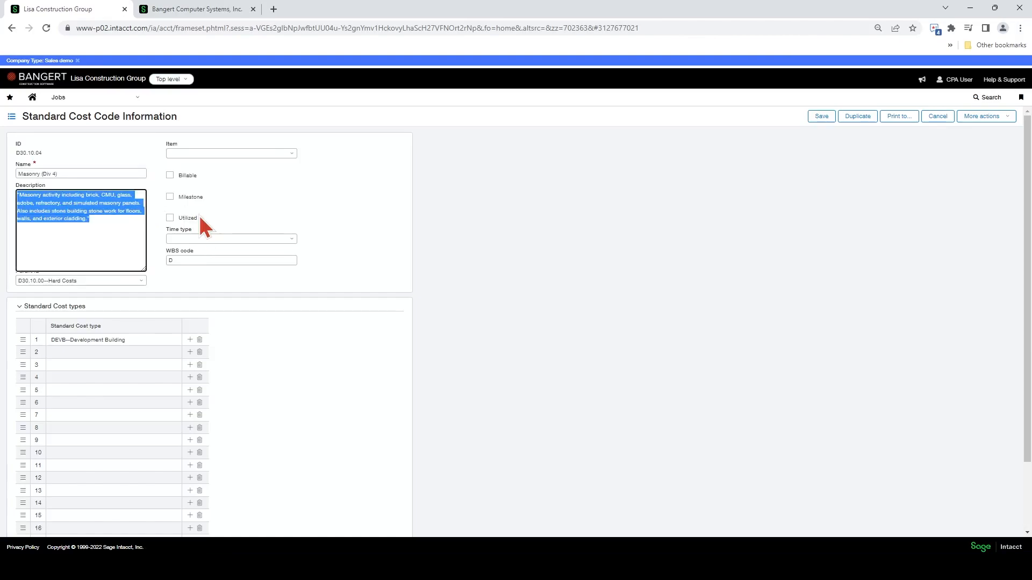
mouse_move(248, 220)
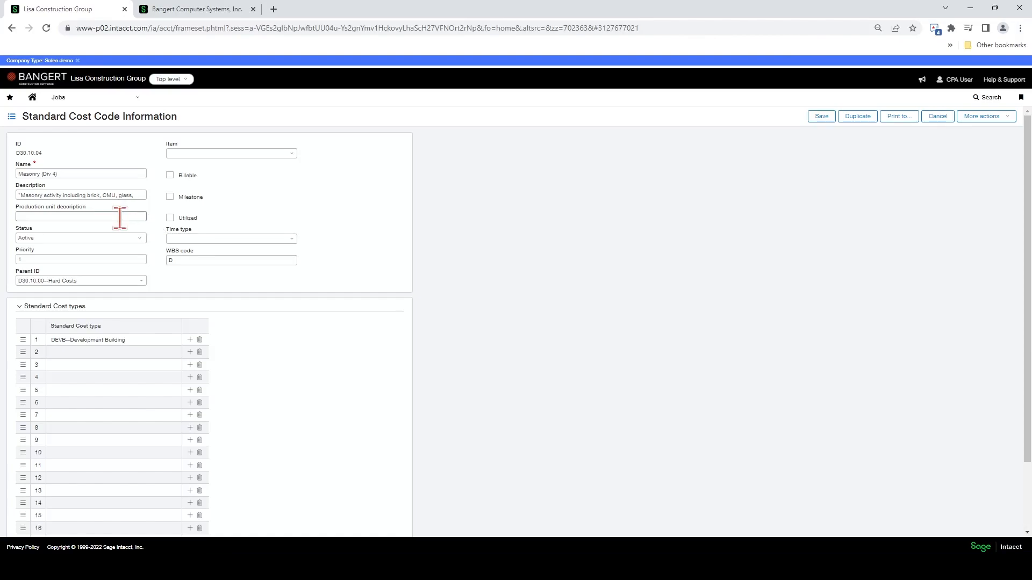
click(80, 216)
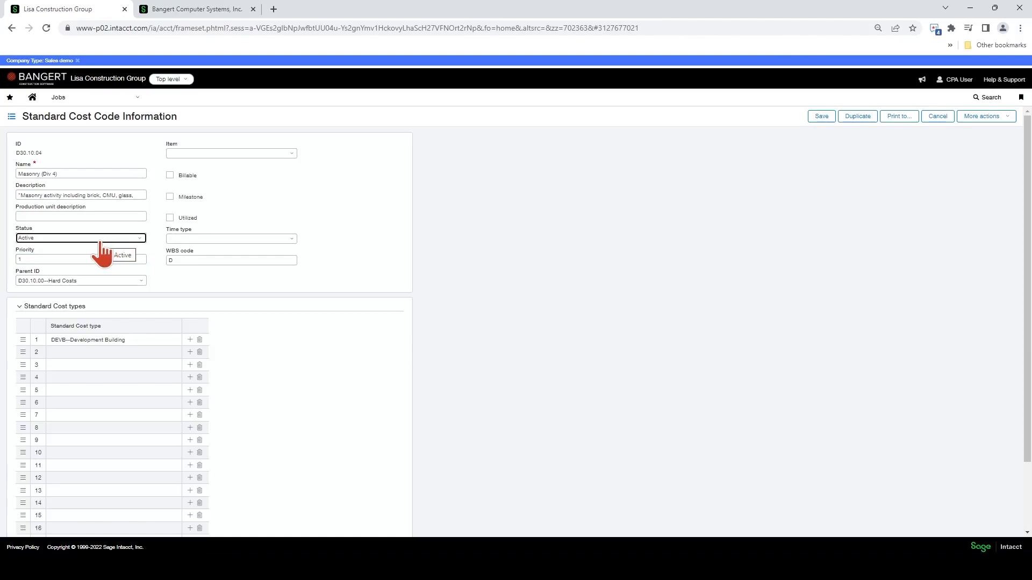
mouse_move(76, 260)
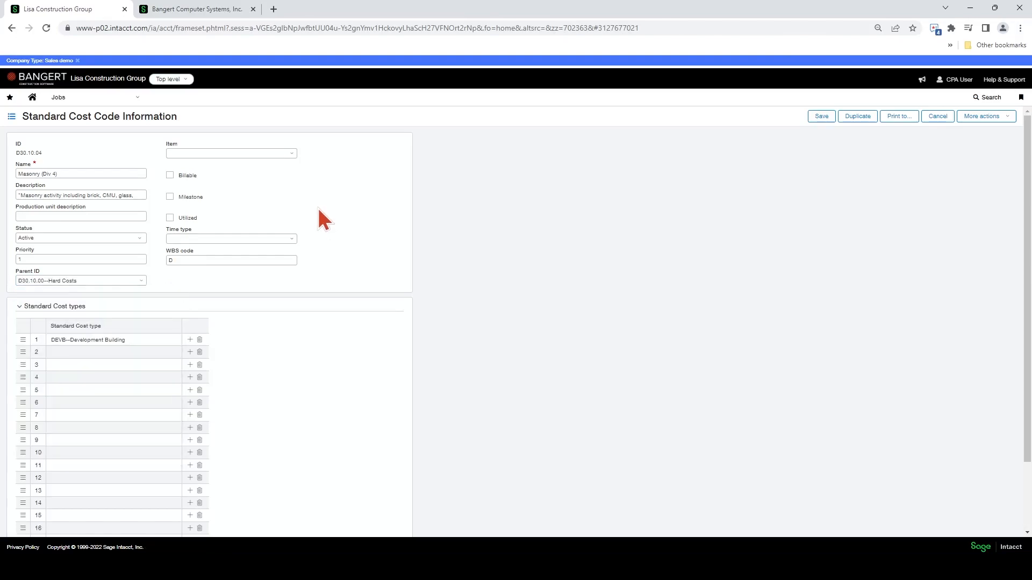
mouse_move(229, 173)
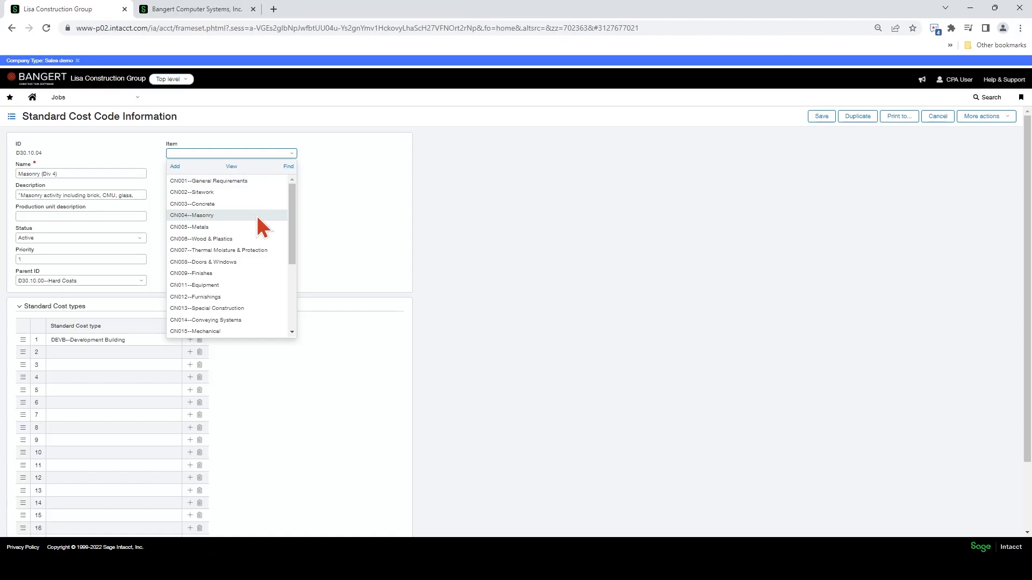
Select CN004--Masonry as the Item for the Masonry (Div 4) cost code
click(191, 215)
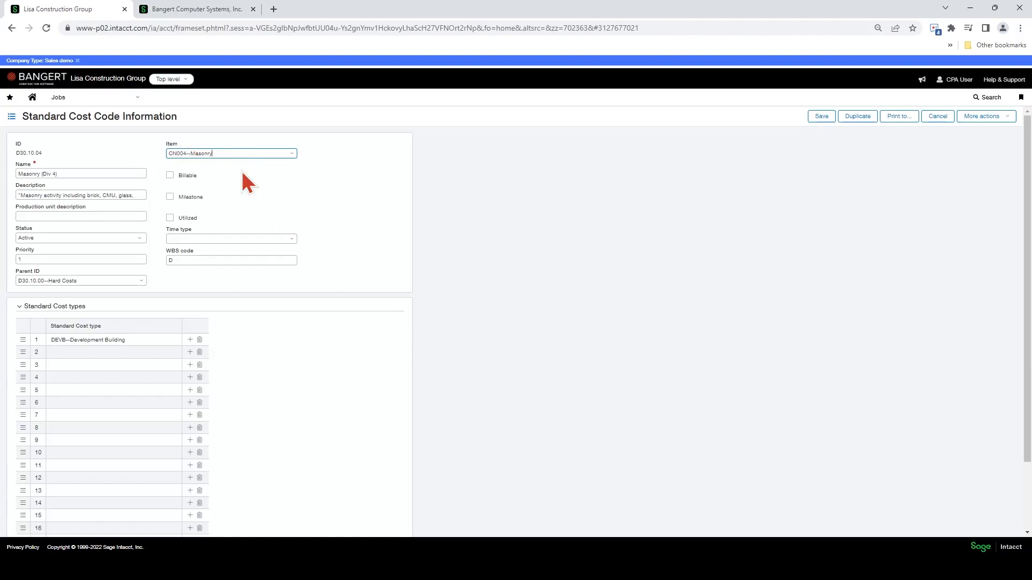
mouse_move(245, 182)
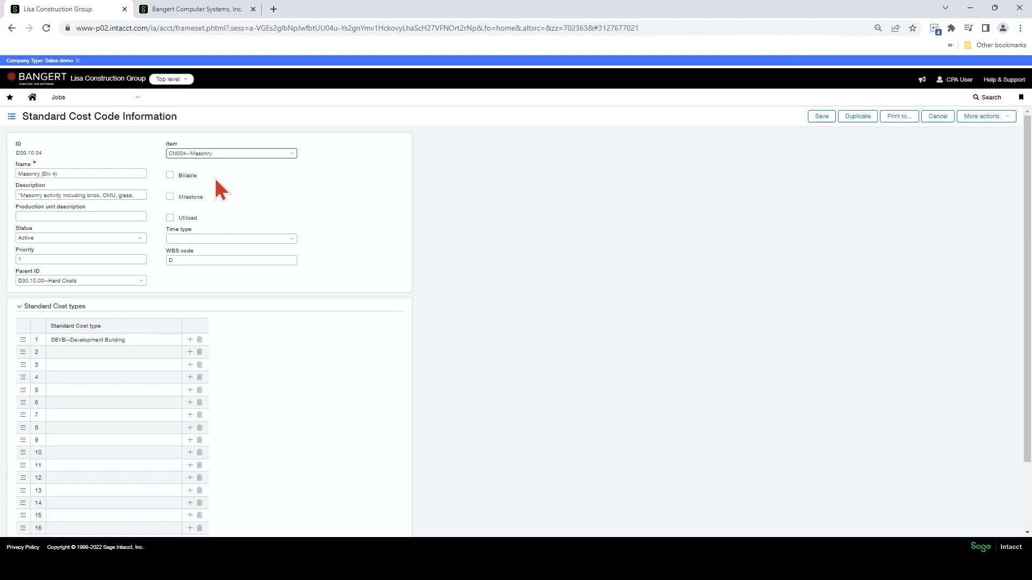
mouse_move(220, 191)
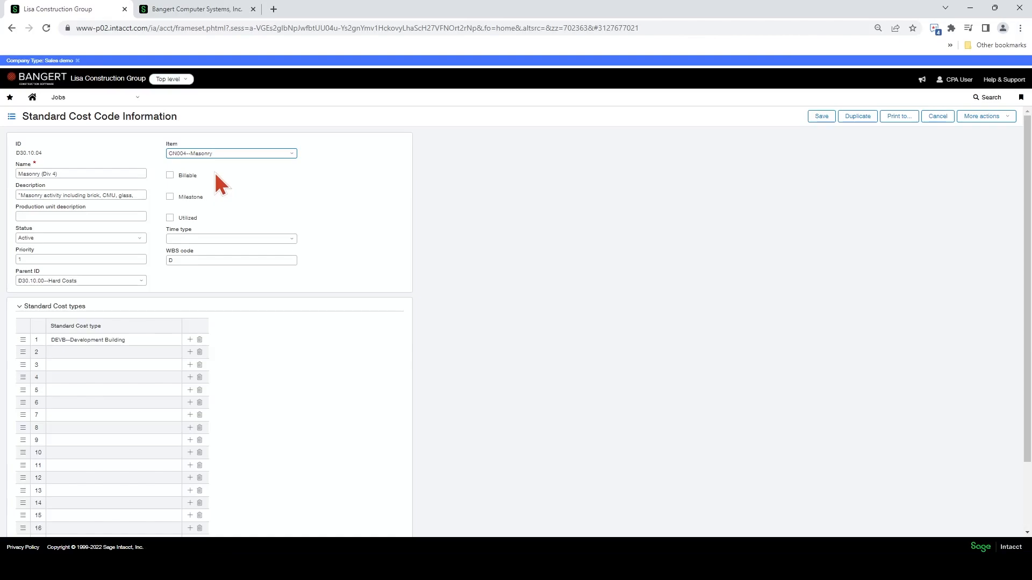
click(224, 153)
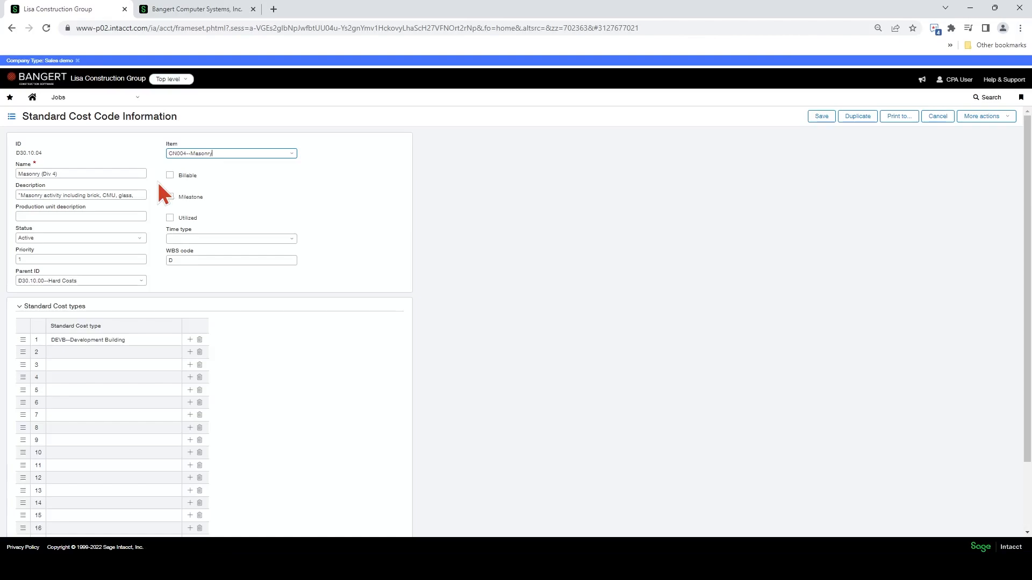
click(170, 176)
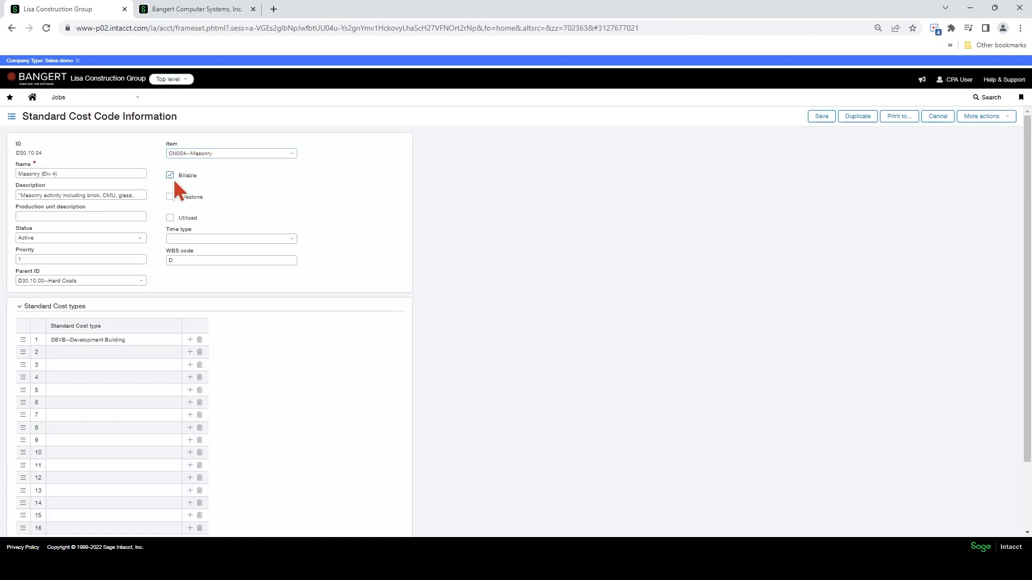
mouse_move(254, 214)
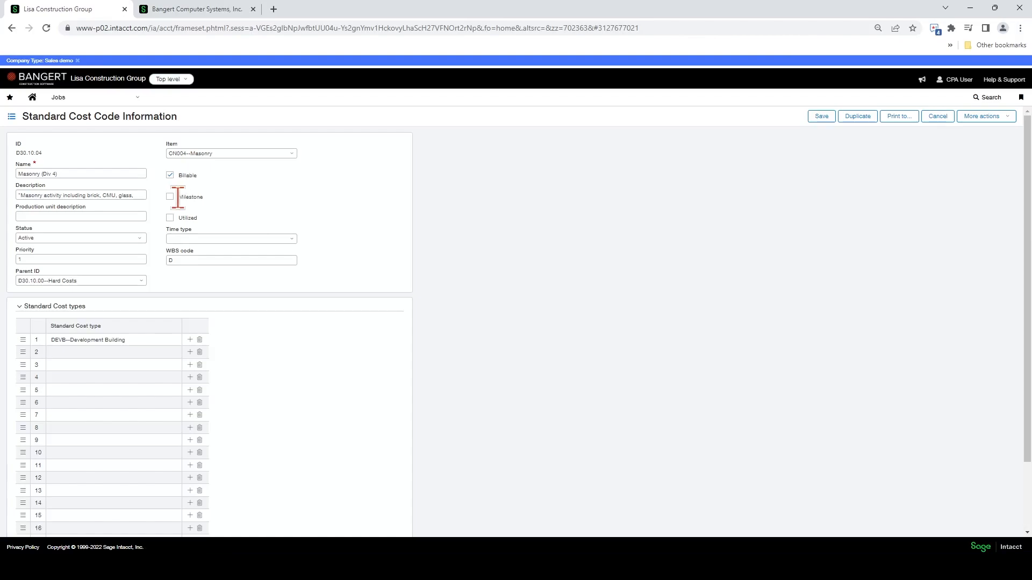
mouse_move(178, 212)
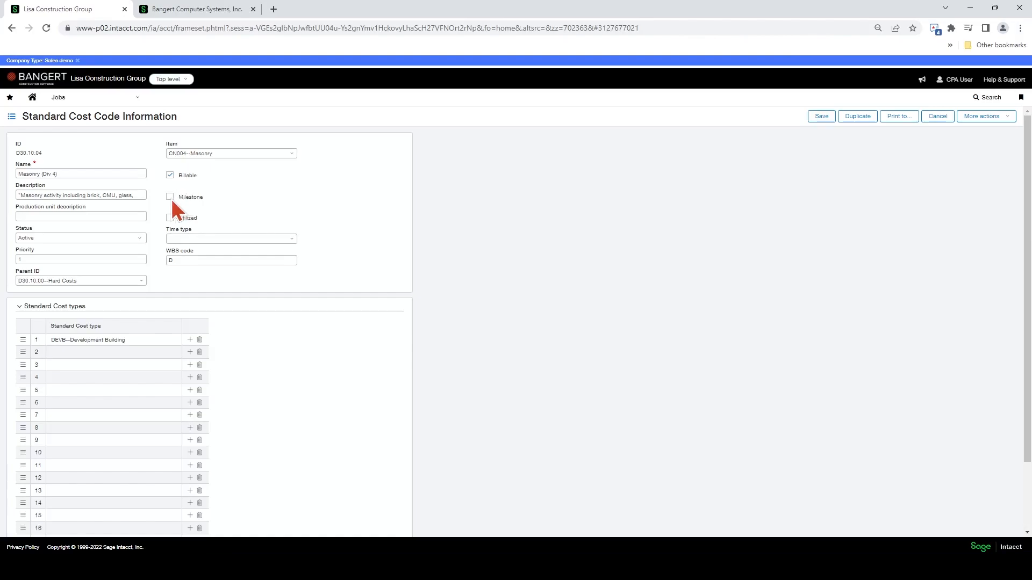
click(169, 195)
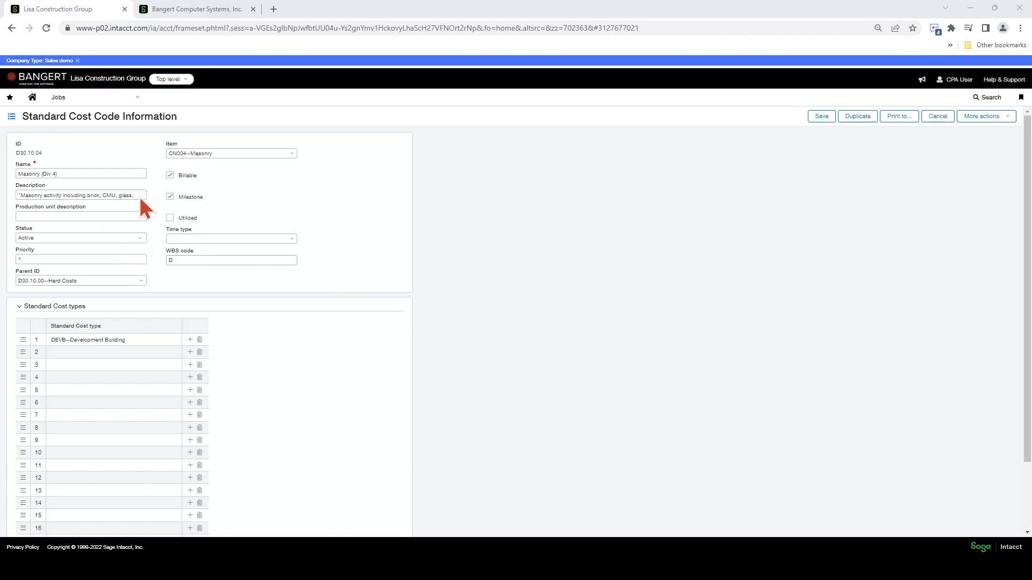
mouse_move(170, 196)
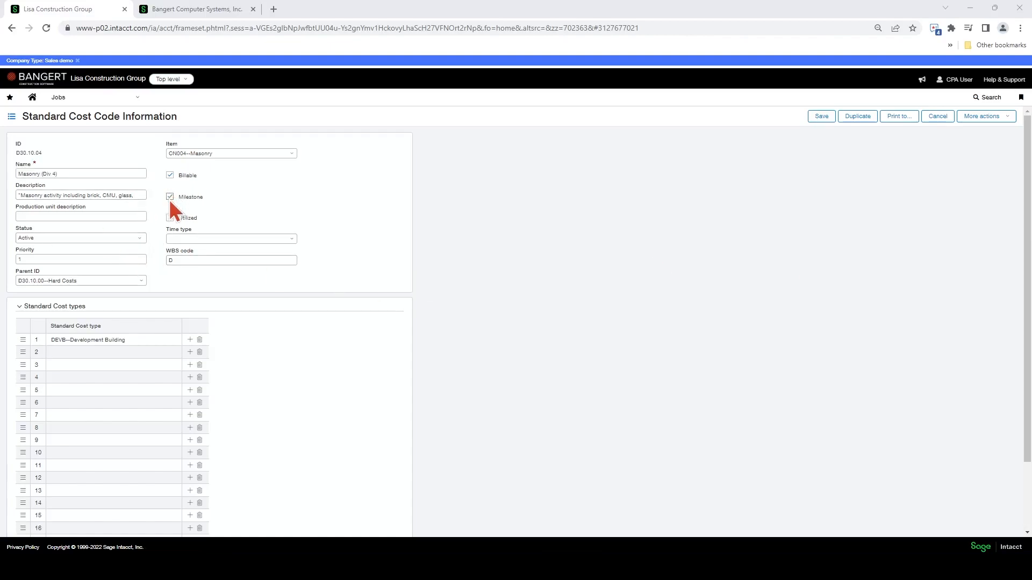
click(170, 197)
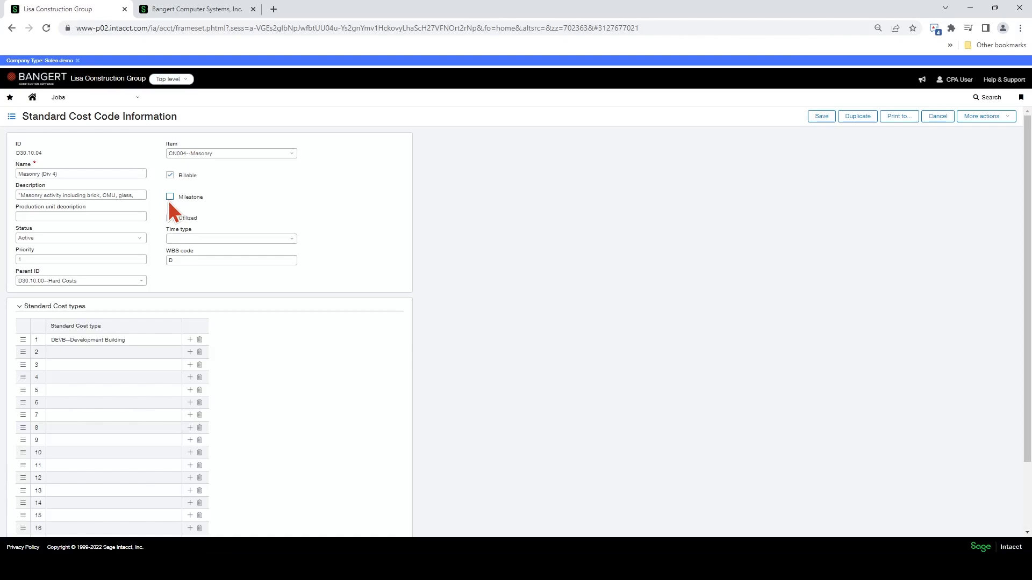
mouse_move(172, 226)
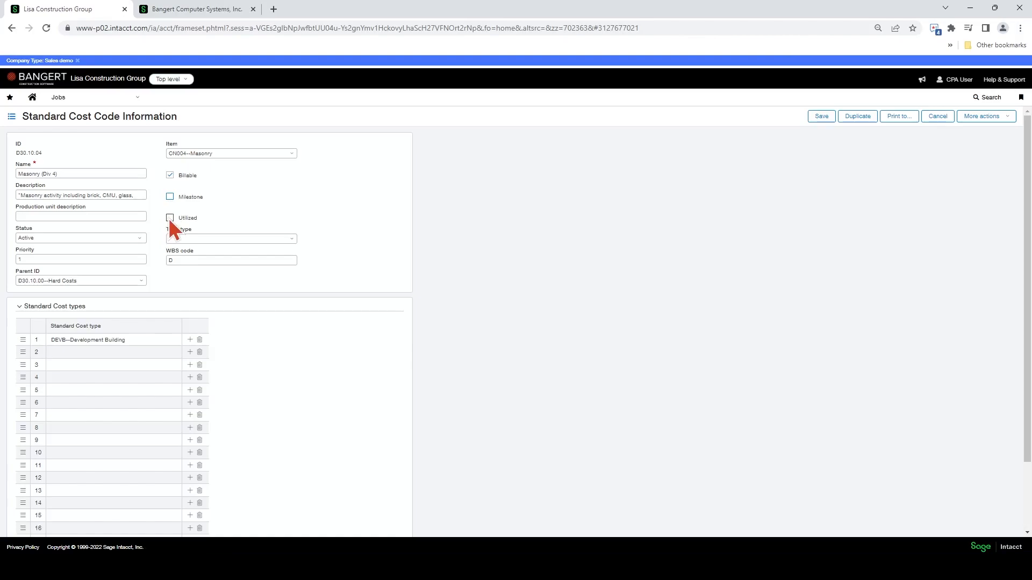
click(170, 218)
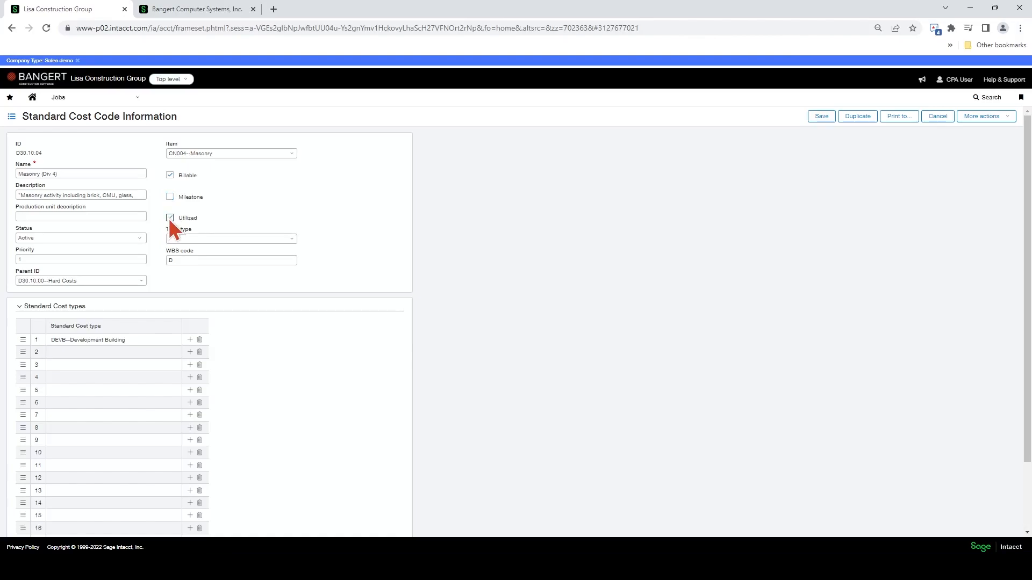
click(170, 218)
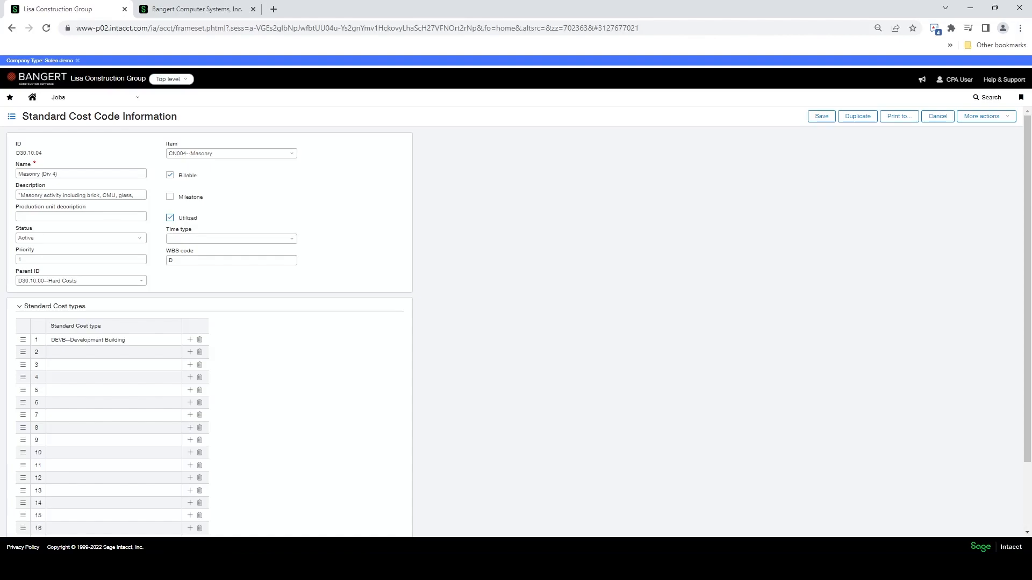
mouse_move(575, 319)
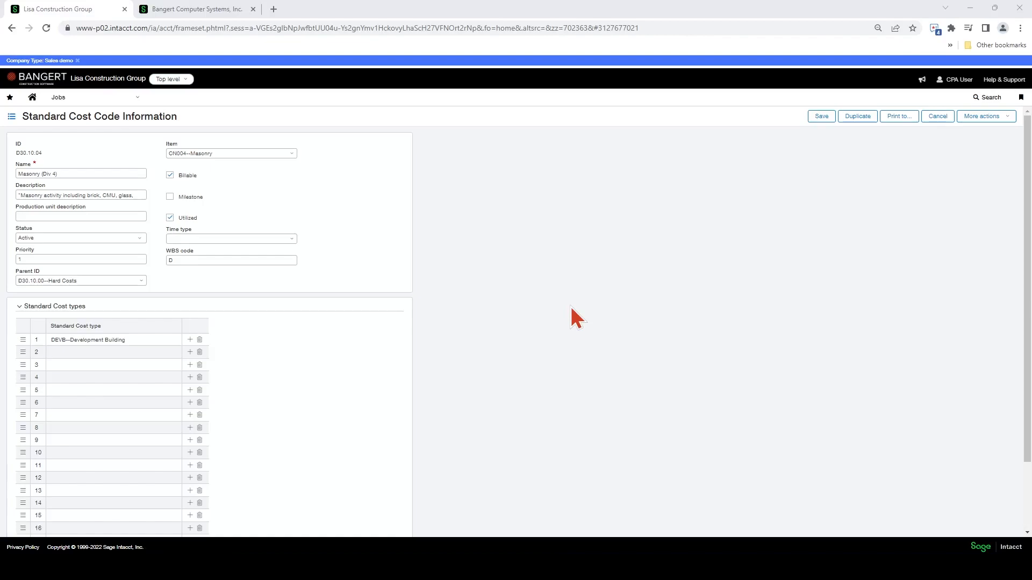
mouse_move(336, 230)
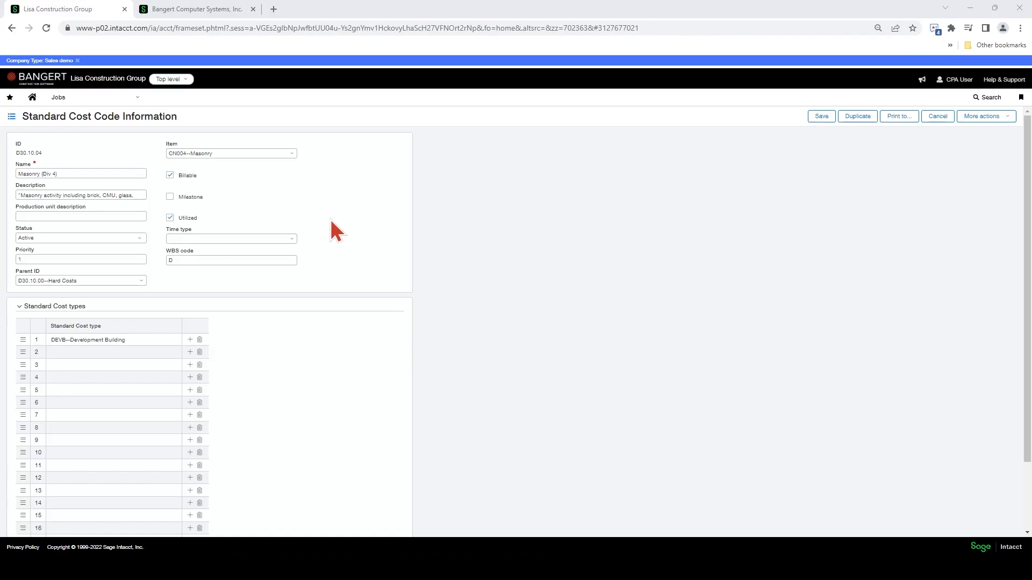
mouse_move(235, 236)
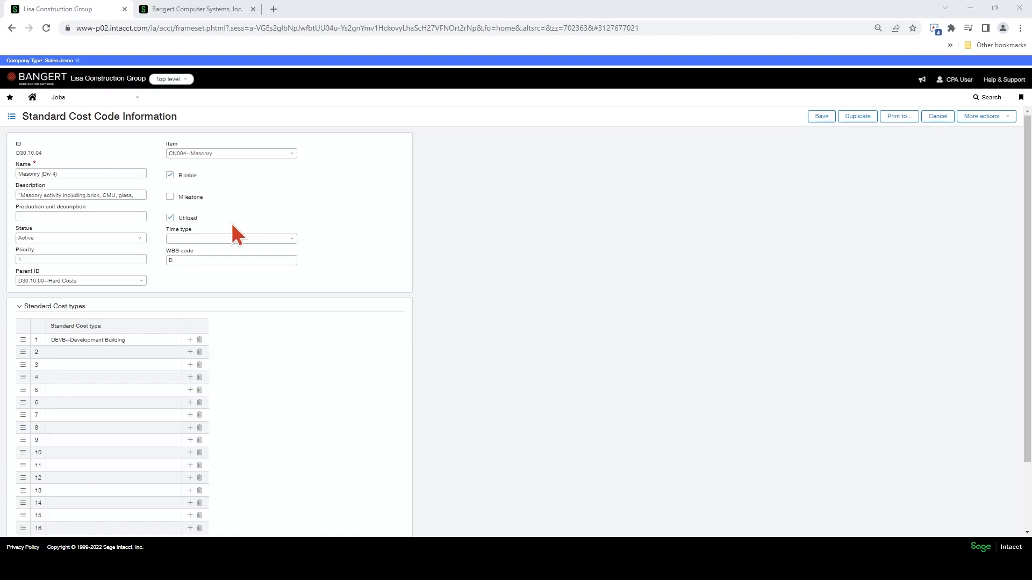
mouse_move(179, 217)
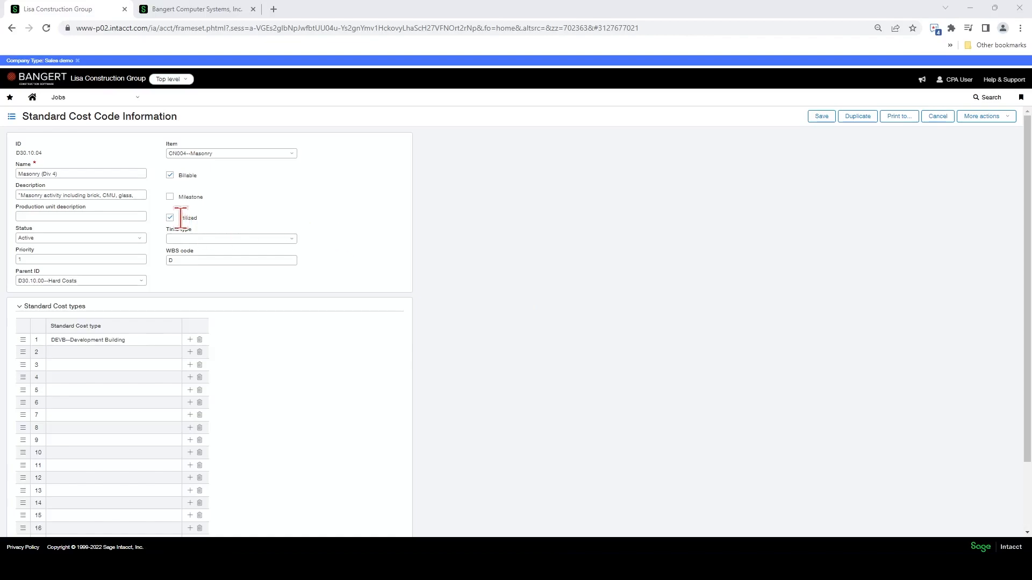
click(170, 218)
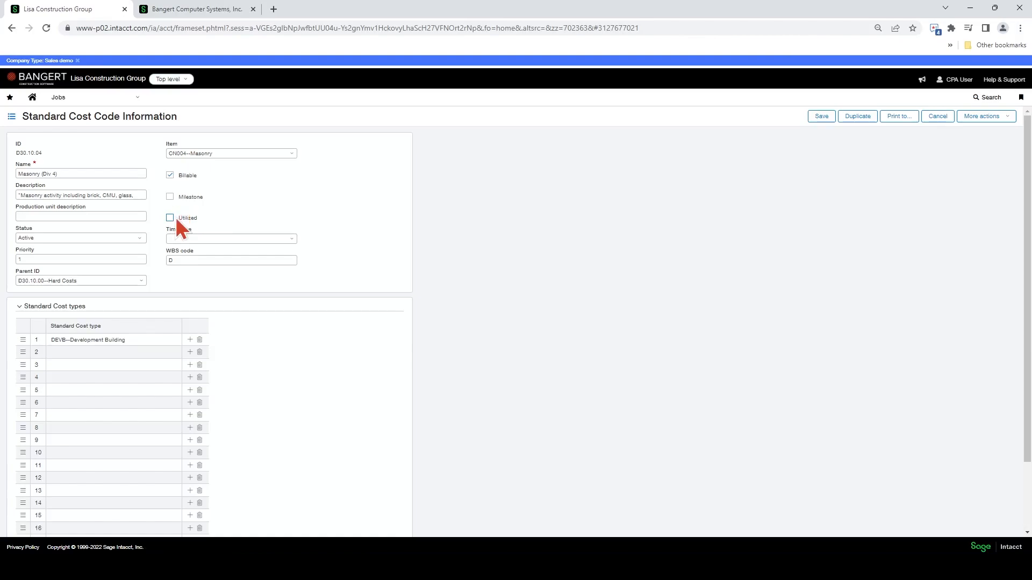
mouse_move(247, 263)
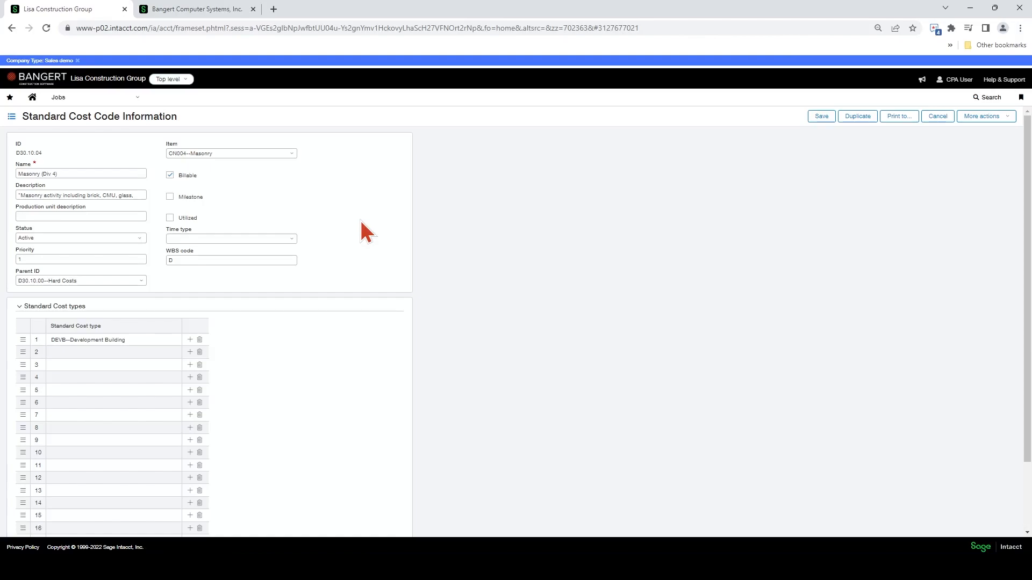
mouse_move(343, 227)
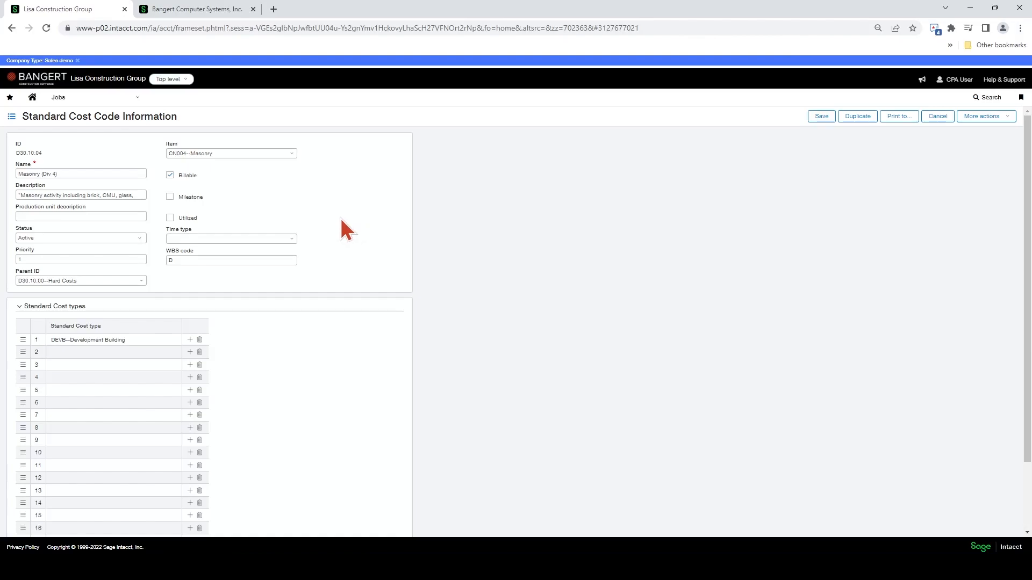
mouse_move(276, 238)
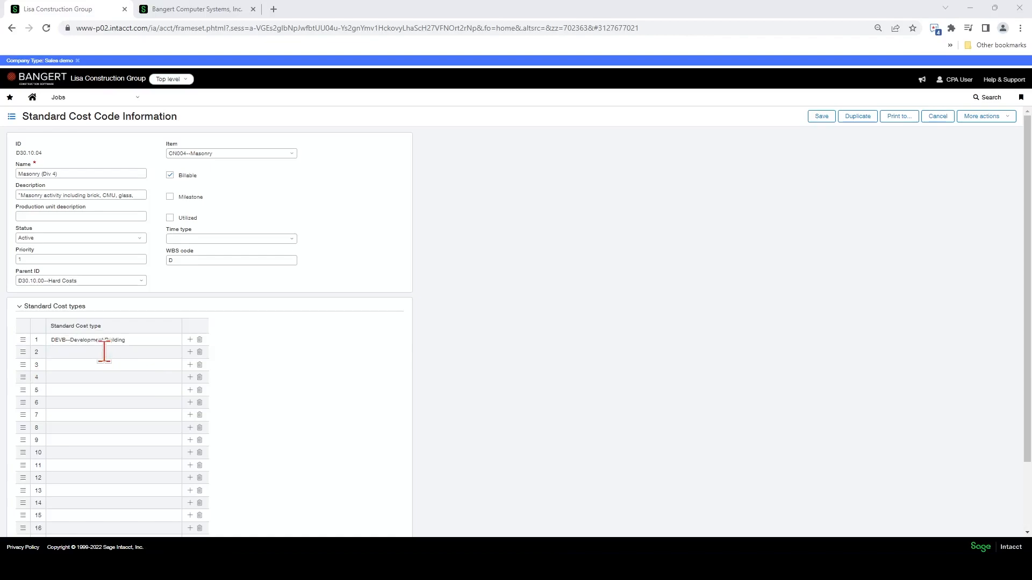
Set MAT--Materials in row 2 and LAB--Labor in row 3 of the Standard Cost types grid
click(112, 351)
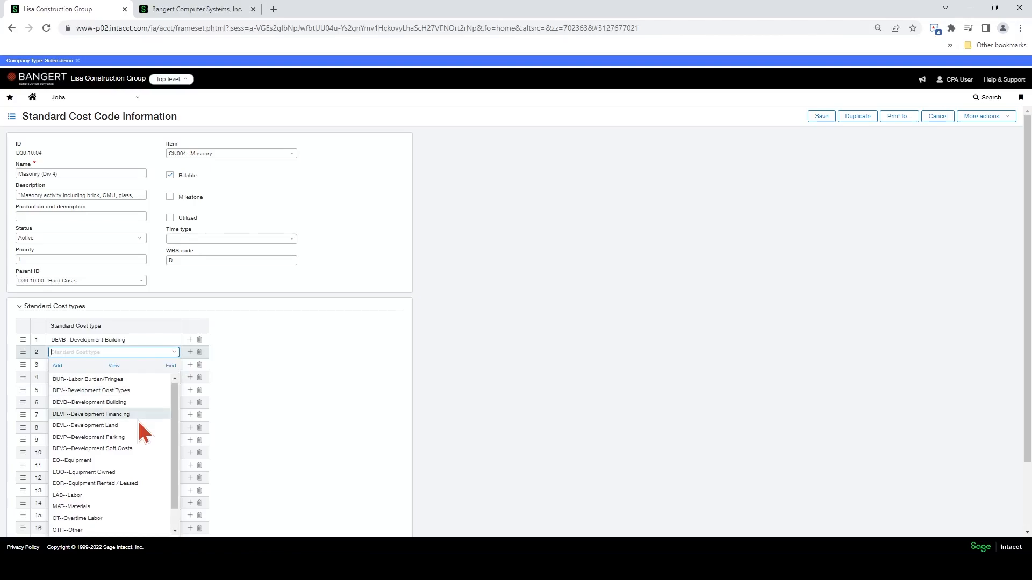
scroll(down, 3)
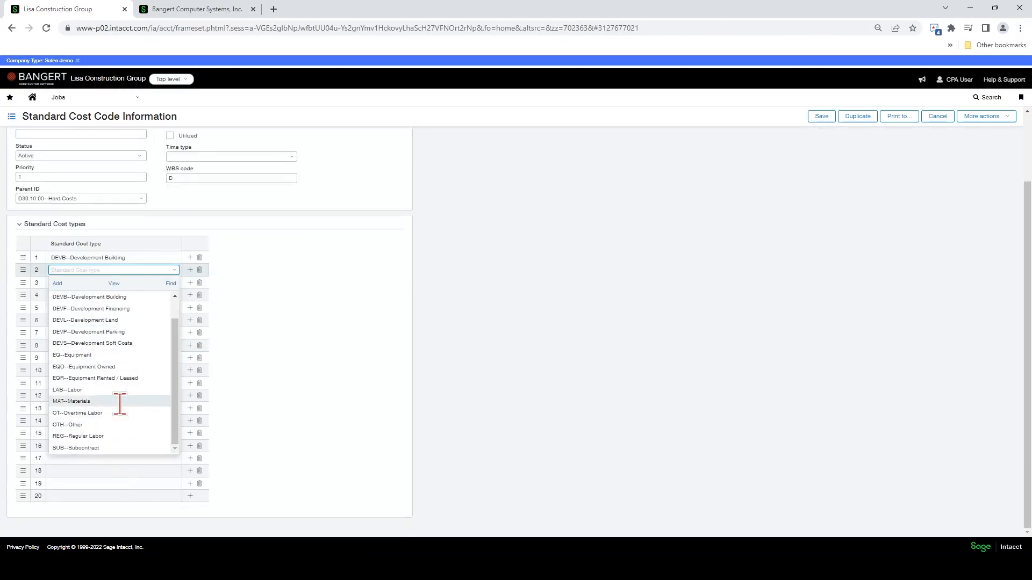
click(72, 401)
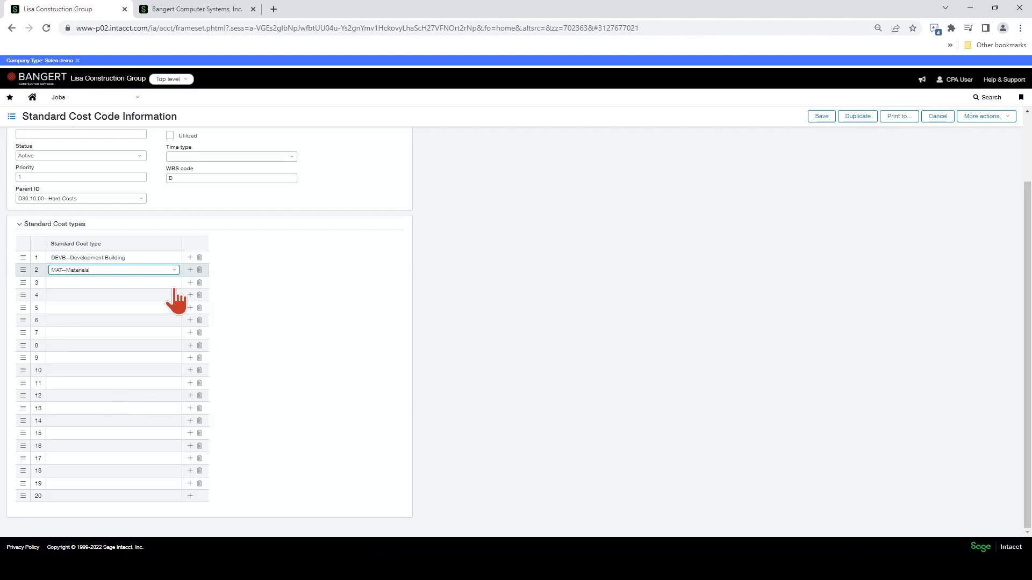
click(112, 283)
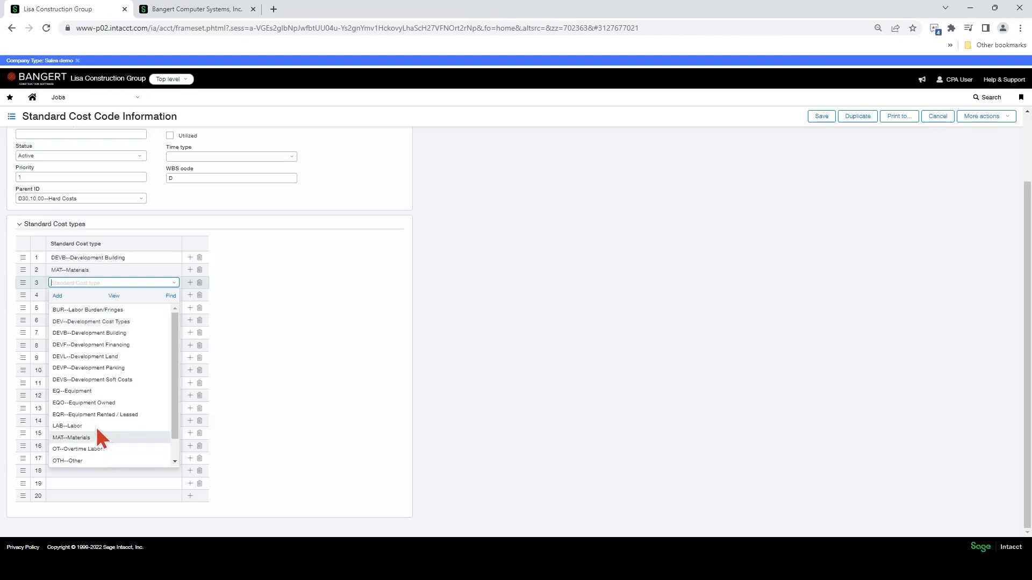
click(67, 425)
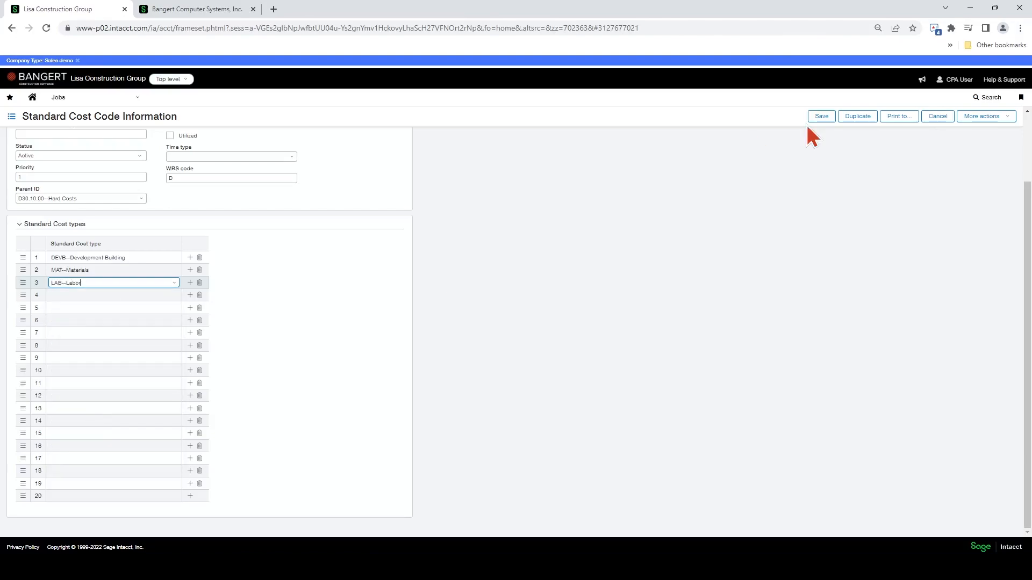
Save the Masonry (Div 4) cost code with Development Building, Materials and Labor cost types
click(821, 116)
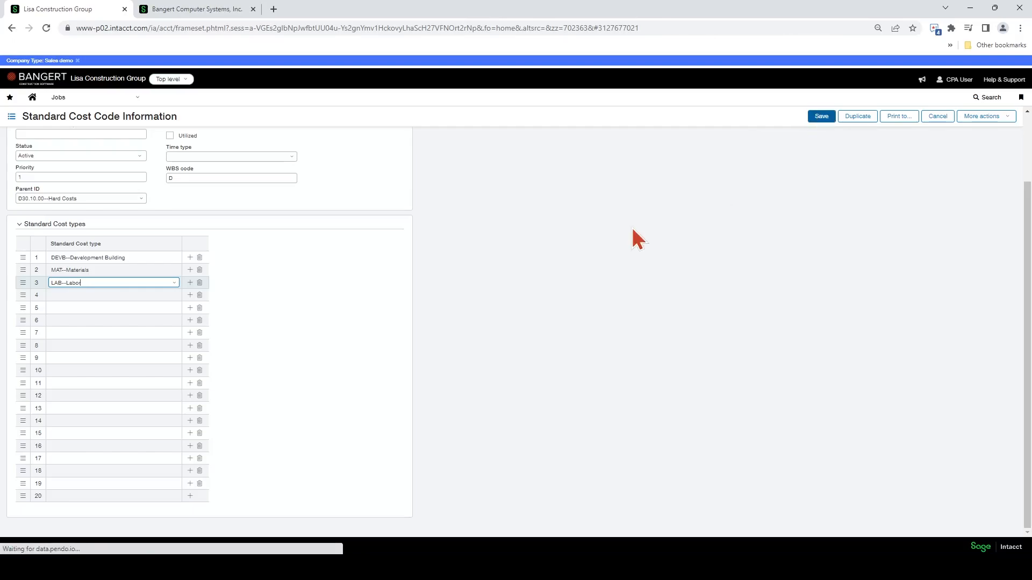
click(820, 116)
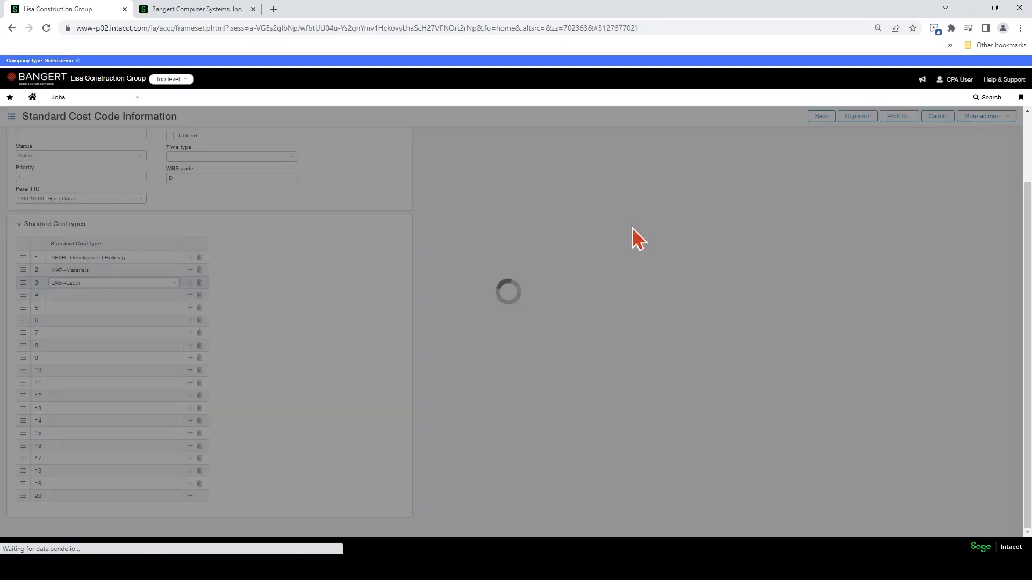